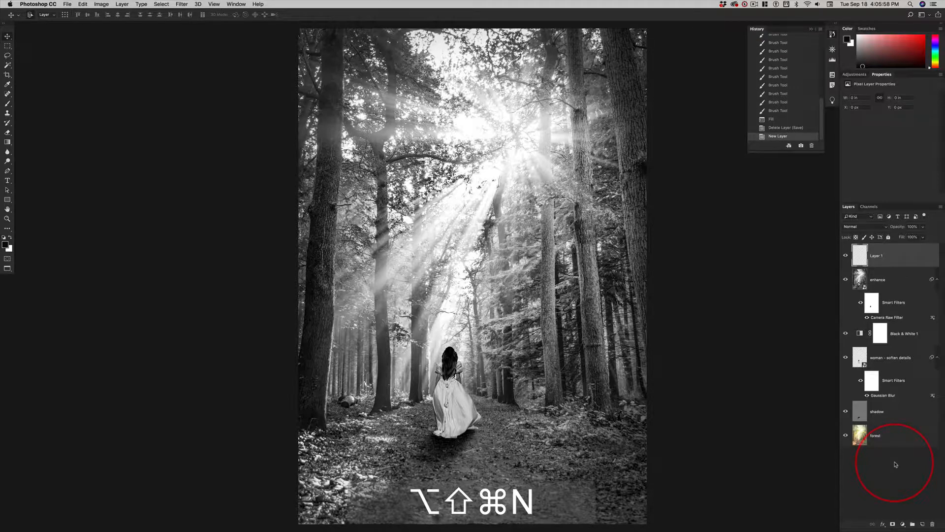
mouse_move(747, 389)
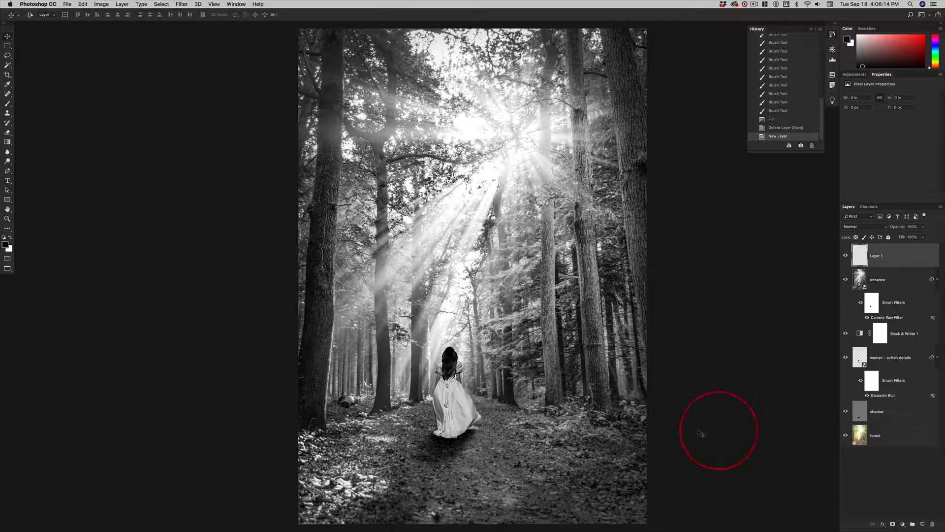
mouse_move(5, 247)
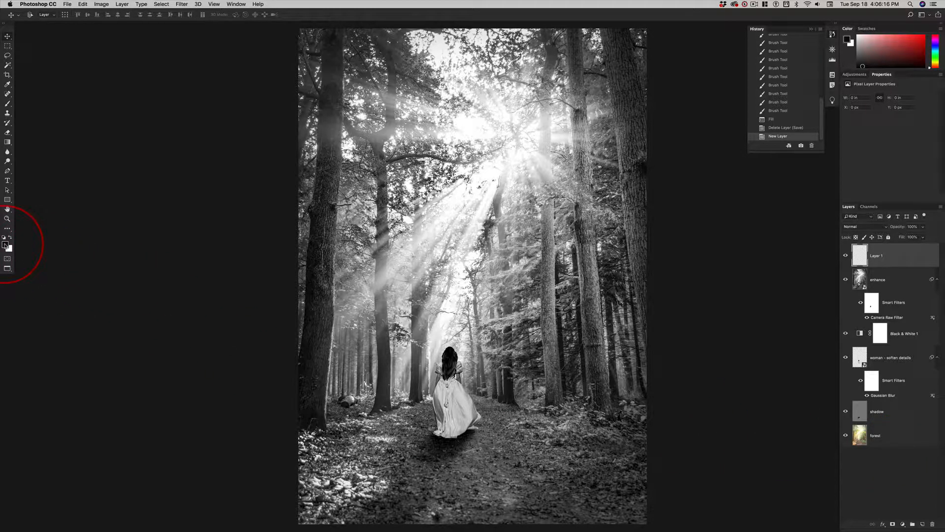
mouse_move(8, 250)
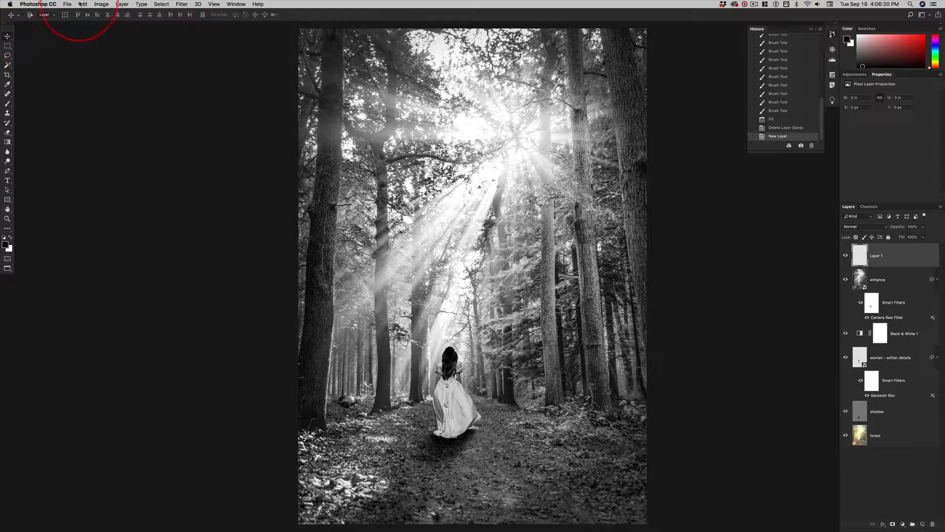
Open Edit > Fill for Layer 1 with Contents set to 50% Gray
click(82, 4)
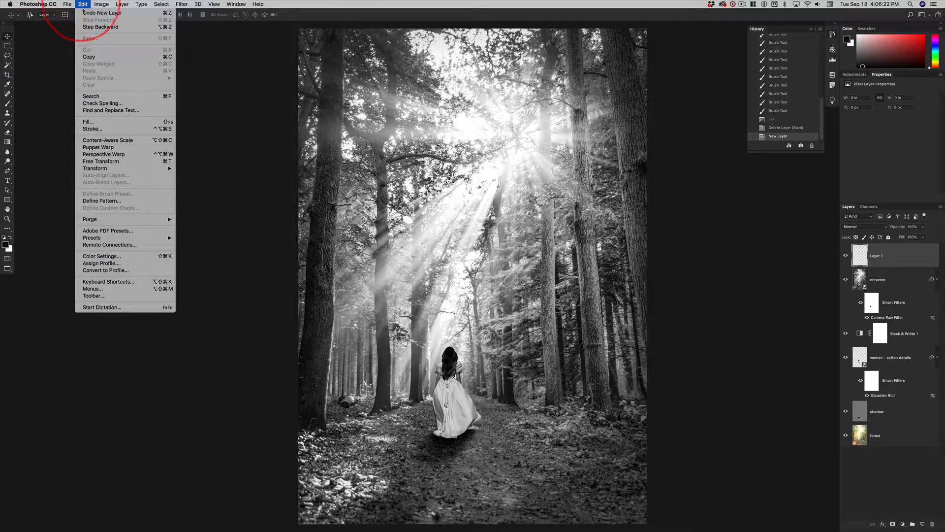
mouse_move(87, 121)
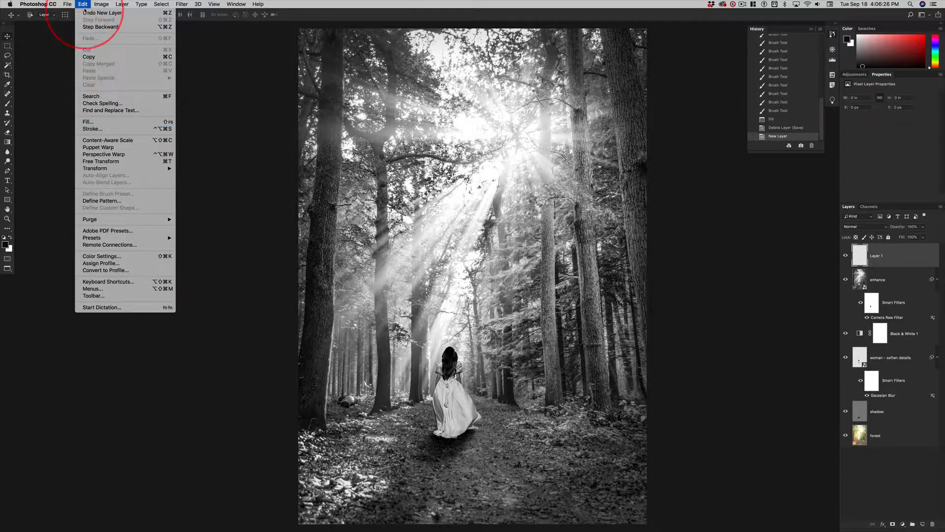
click(218, 119)
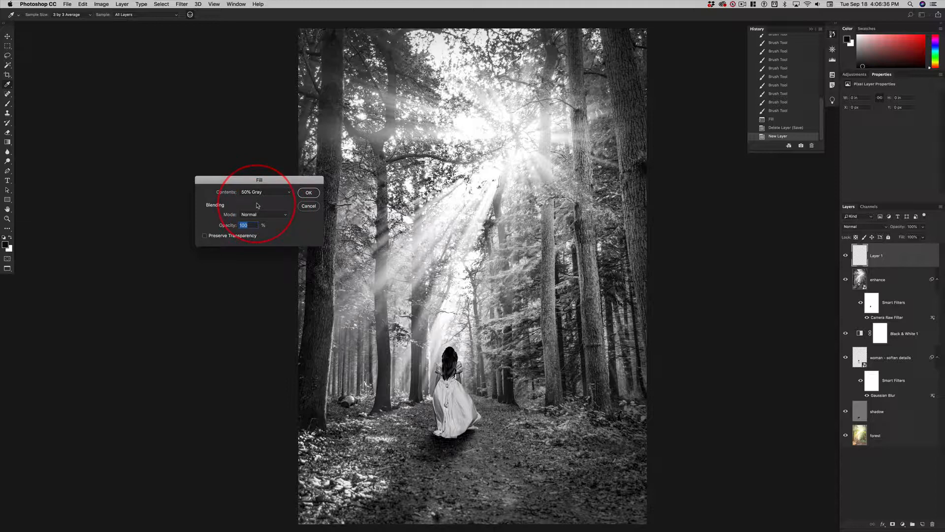
Apply the 50% gray fill to Layer 1 and set its blend mode to Overlay
click(308, 193)
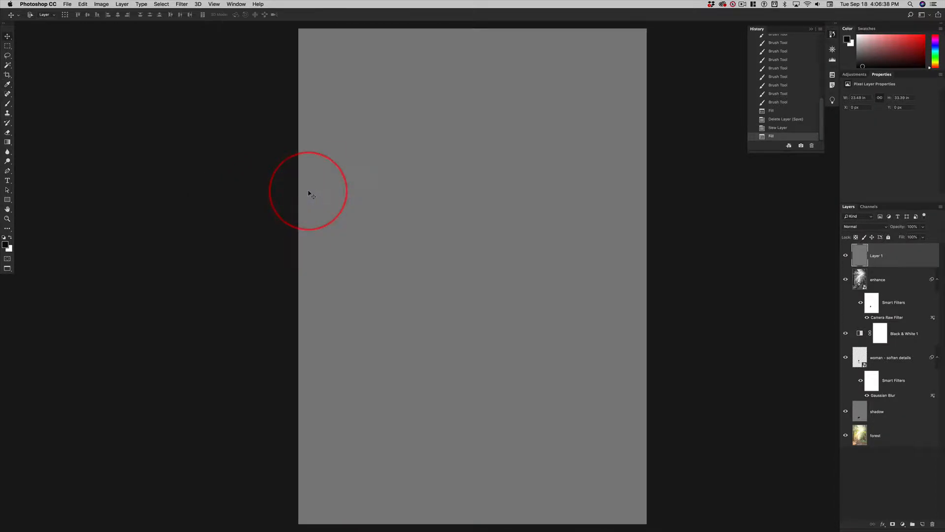
click(863, 226)
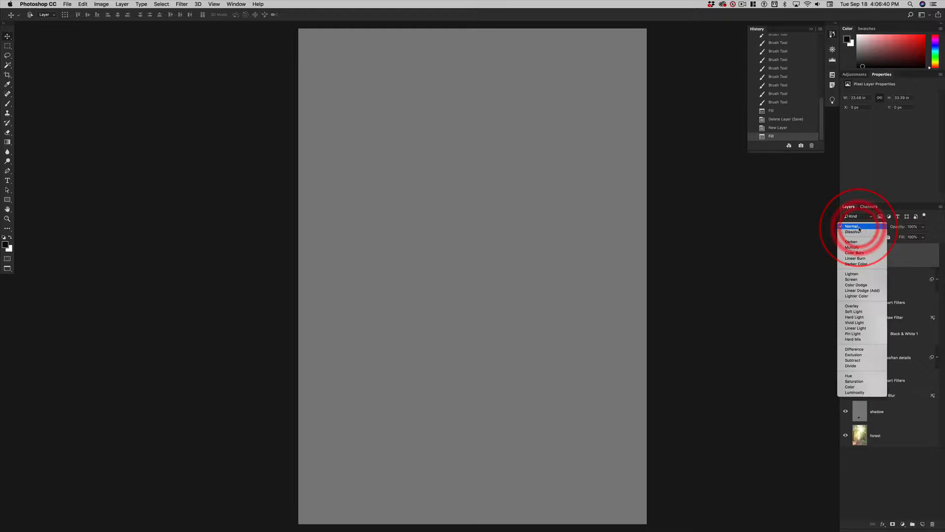
click(852, 306)
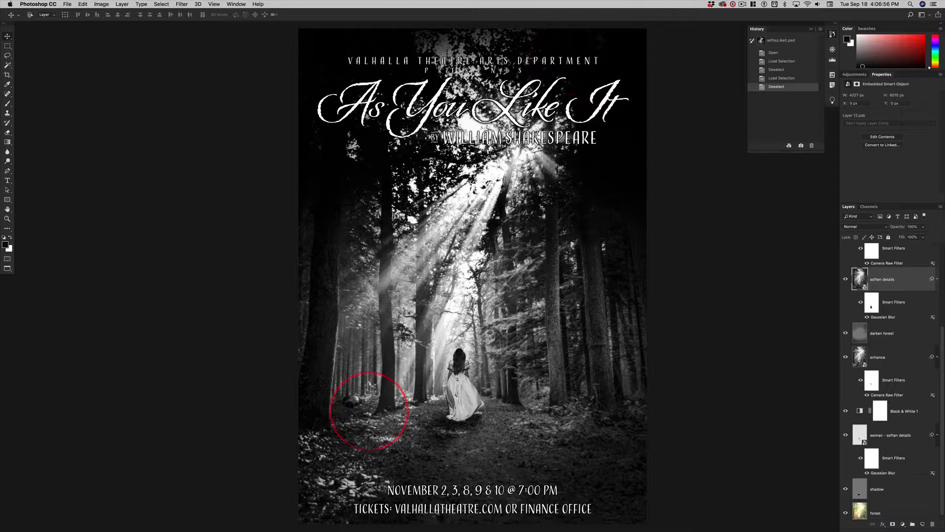
mouse_move(771, 331)
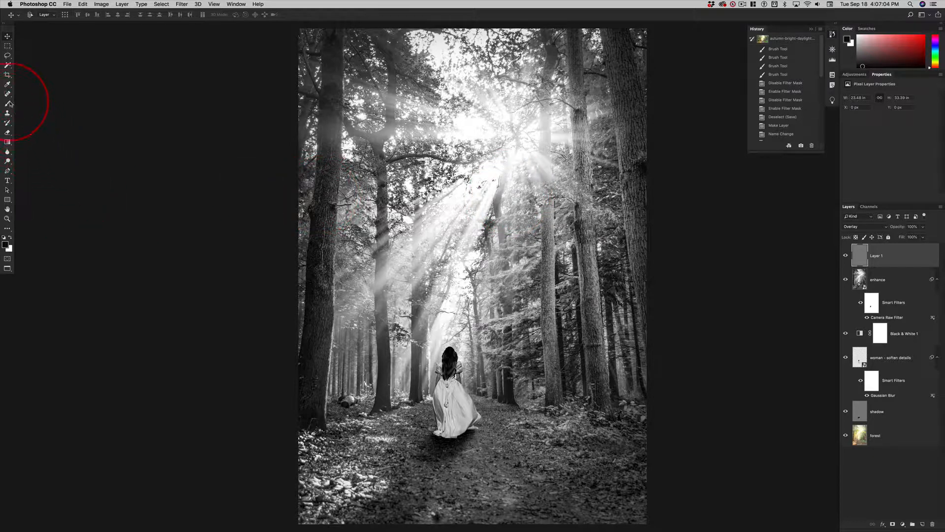
Switch to the Brush tool for soft, roughly 32% opacity painting
click(8, 93)
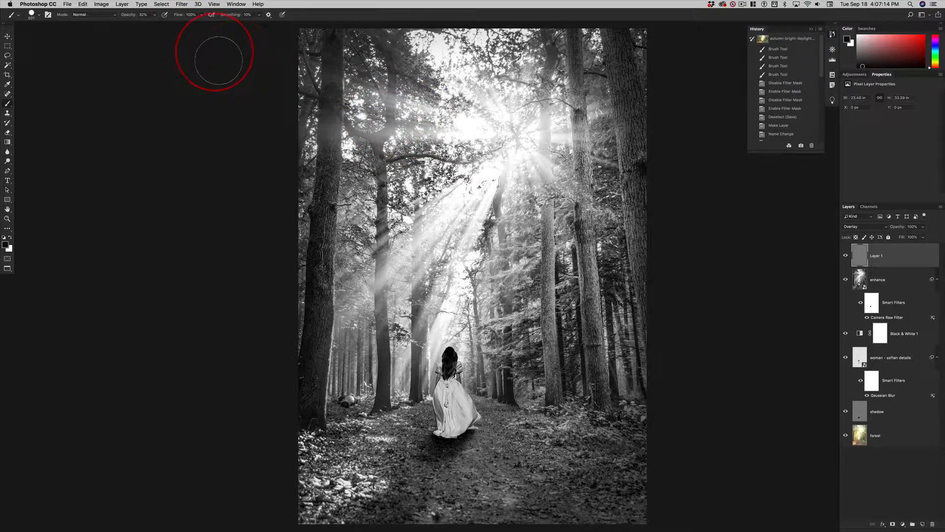
mouse_move(33, 274)
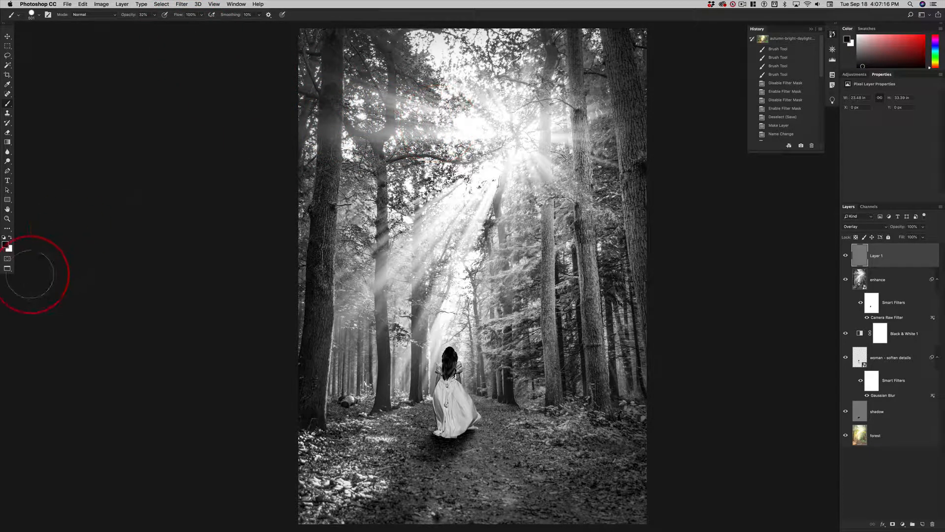
mouse_move(7, 248)
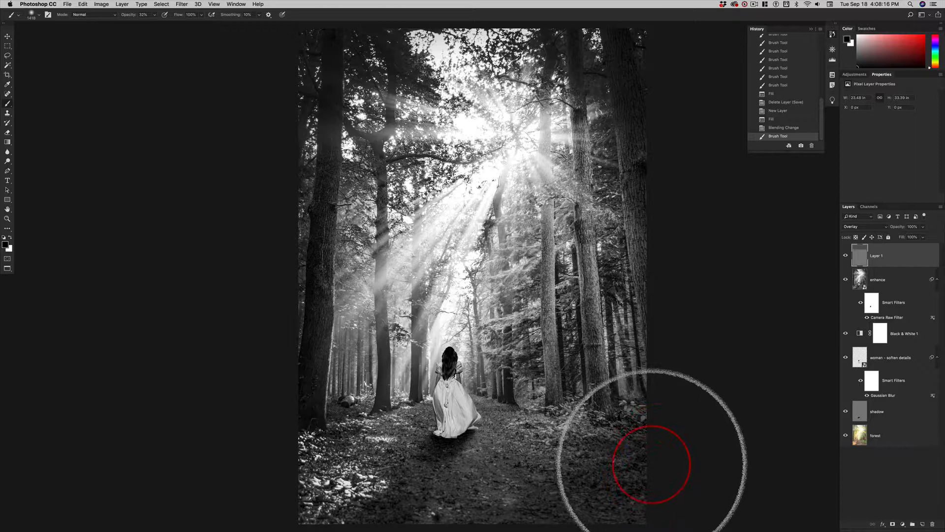
mouse_move(648, 489)
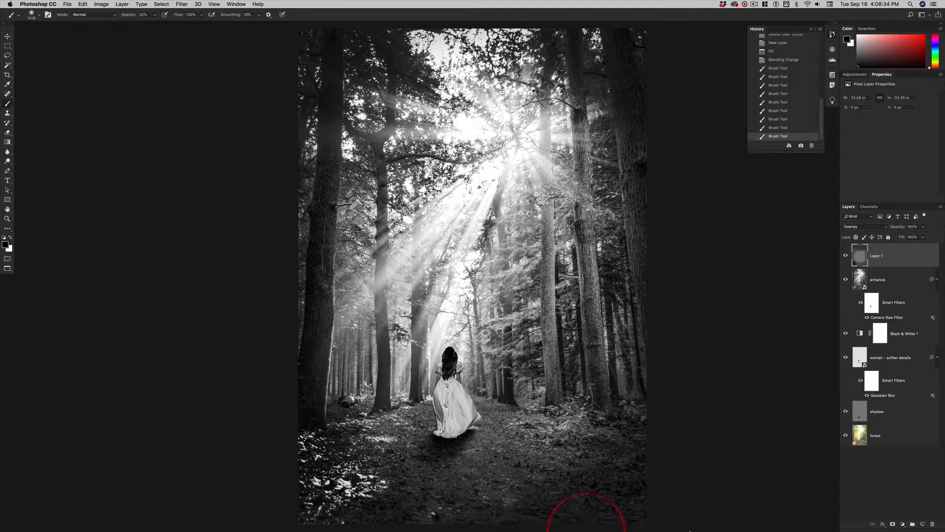
mouse_move(820, 494)
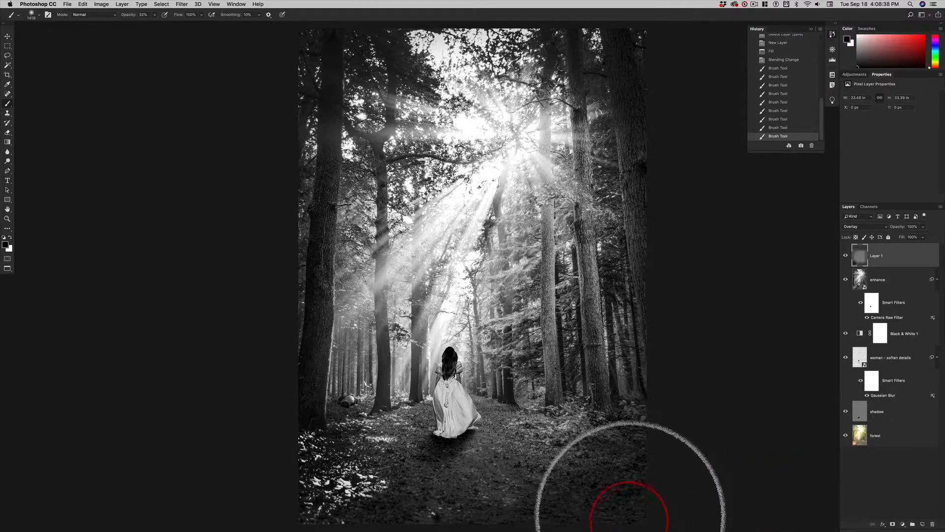
Undo the last edge-darkening stroke with Cmd+Z, then bring it back
key(cmd+z)
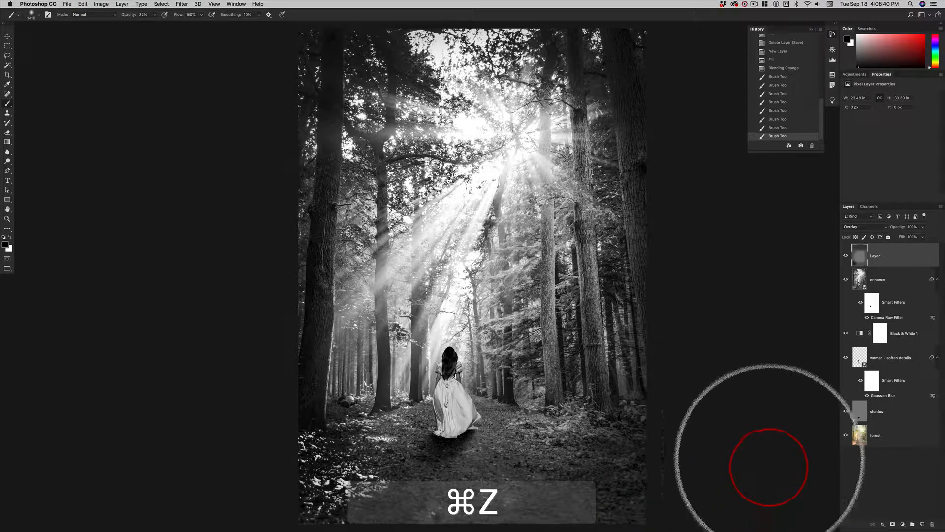
key(cmd+z)
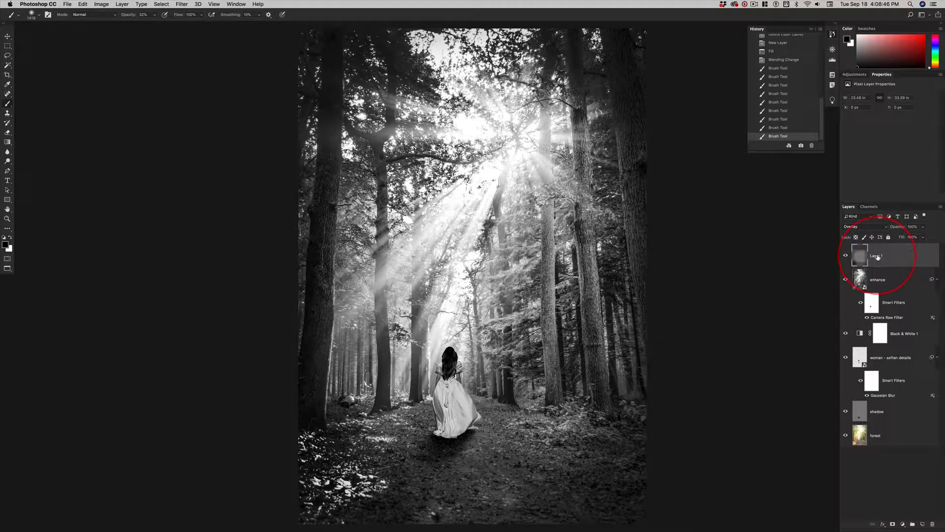
mouse_move(876, 255)
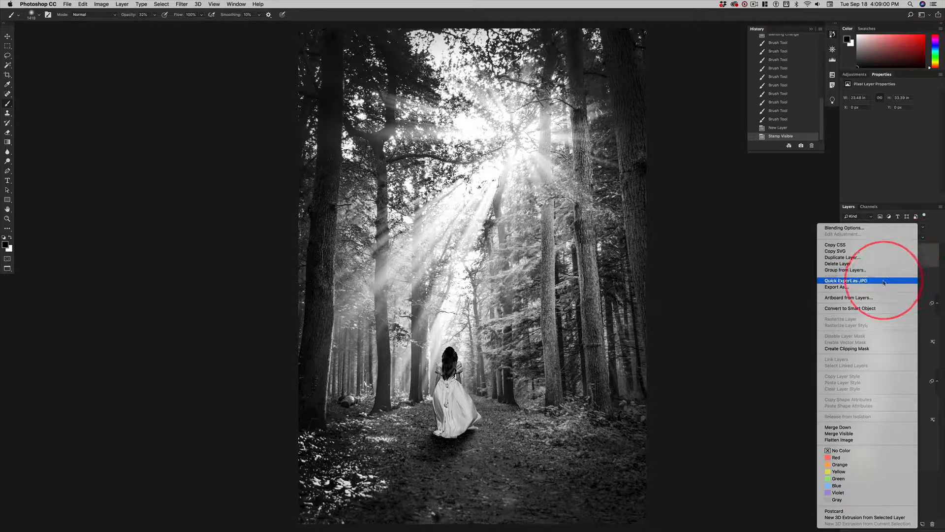
mouse_move(932, 256)
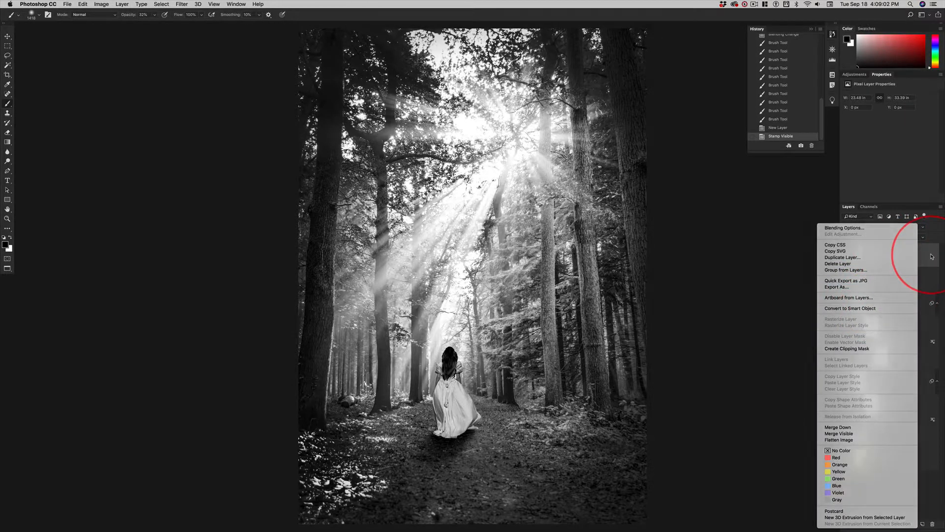
Dismiss the layer options menu without choosing anything
click(850, 308)
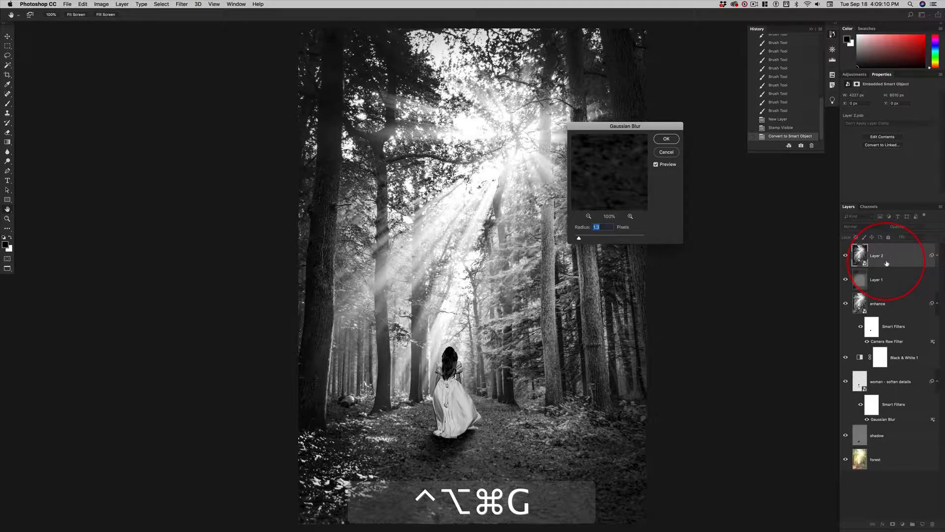
Cancel the first blur dialog and reapply Gaussian Blur at a 3.0-pixel radius
click(666, 138)
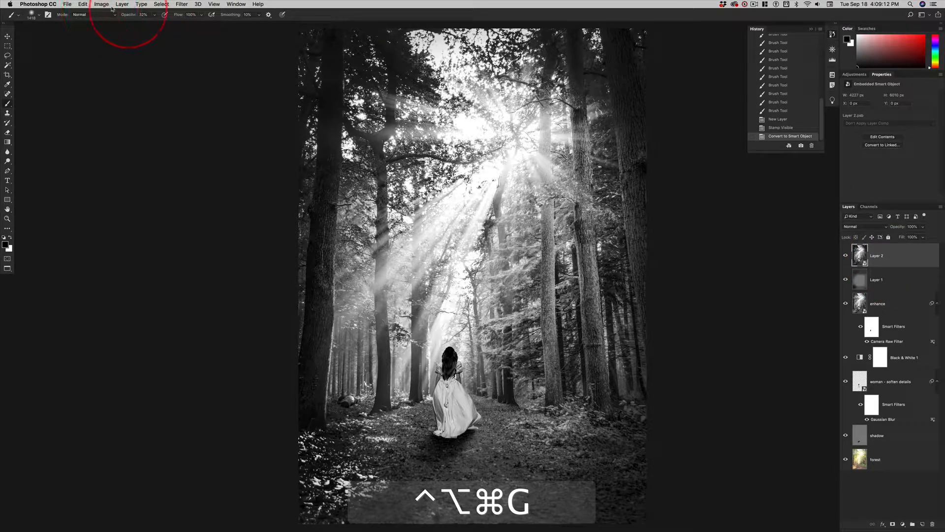
click(161, 4)
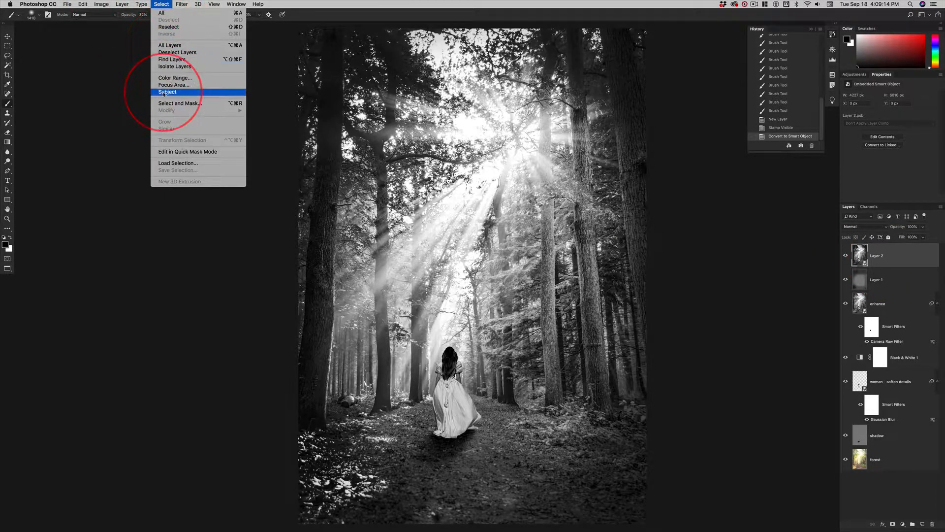
click(181, 4)
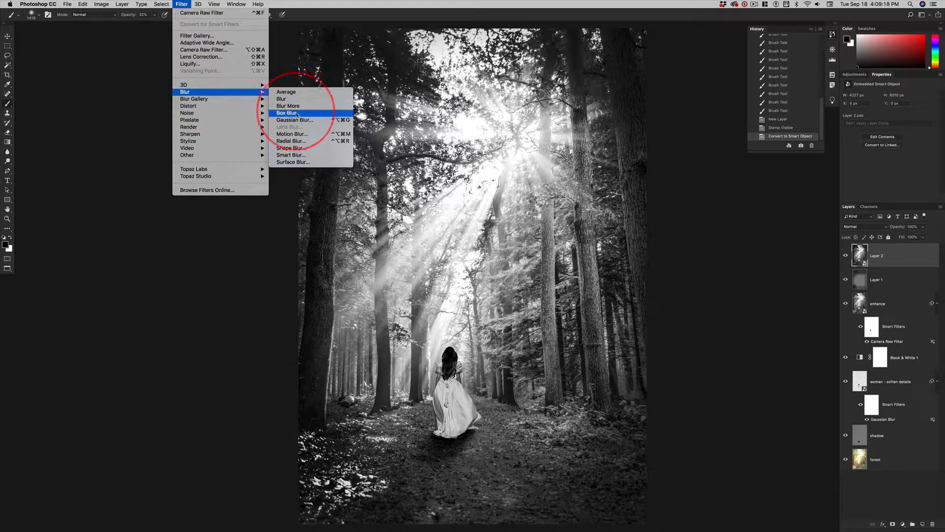
click(295, 119)
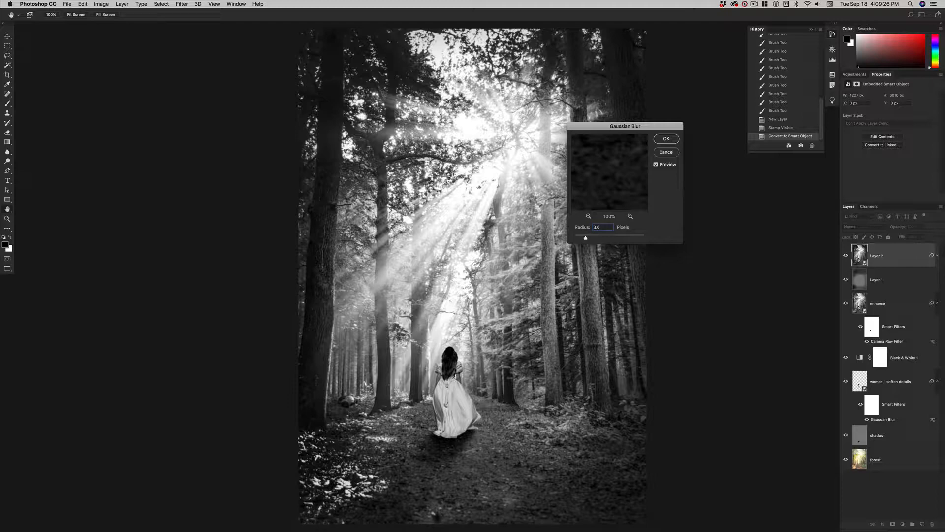
click(666, 138)
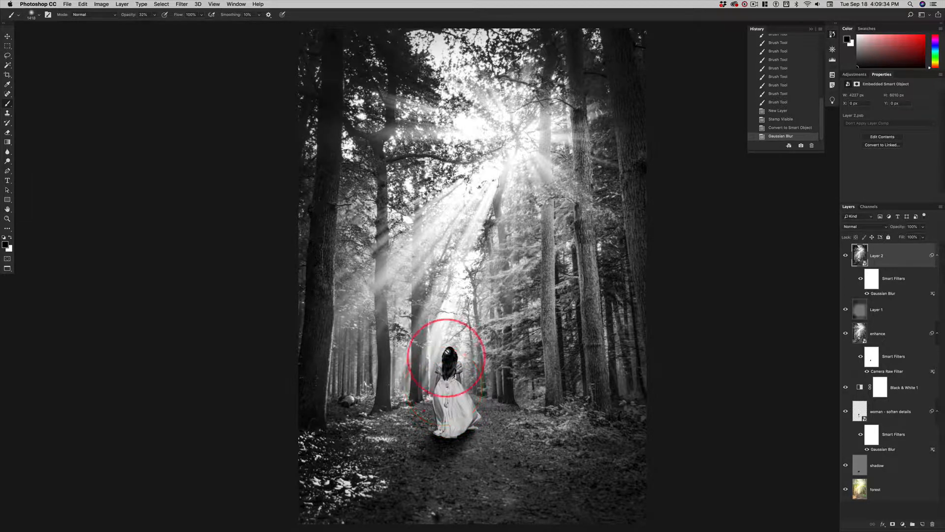
mouse_move(440, 421)
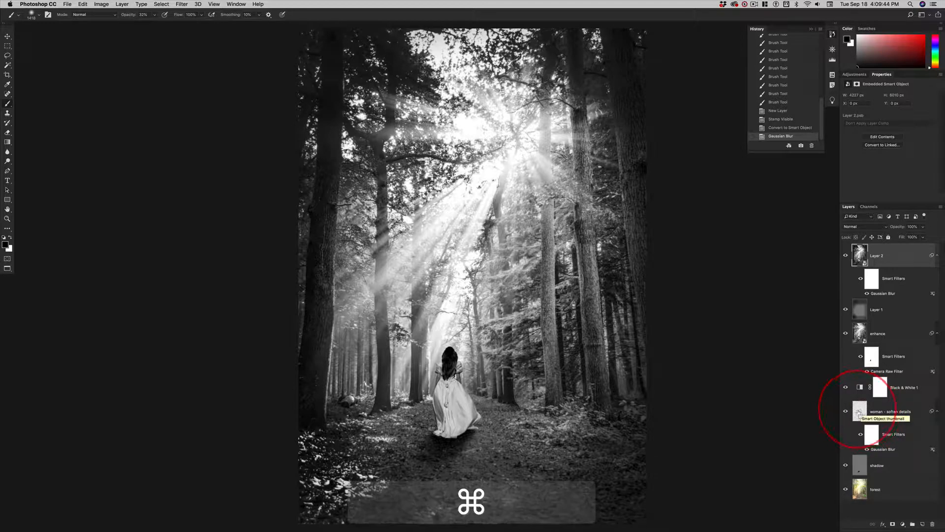
Load the woman - soften details outline as a selection and target Layer 2's blur mask
click(859, 414)
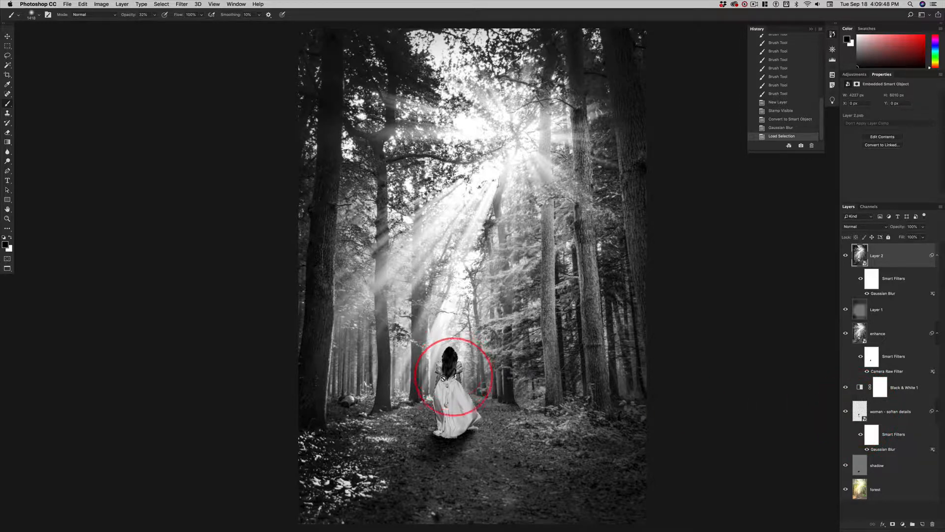
click(878, 255)
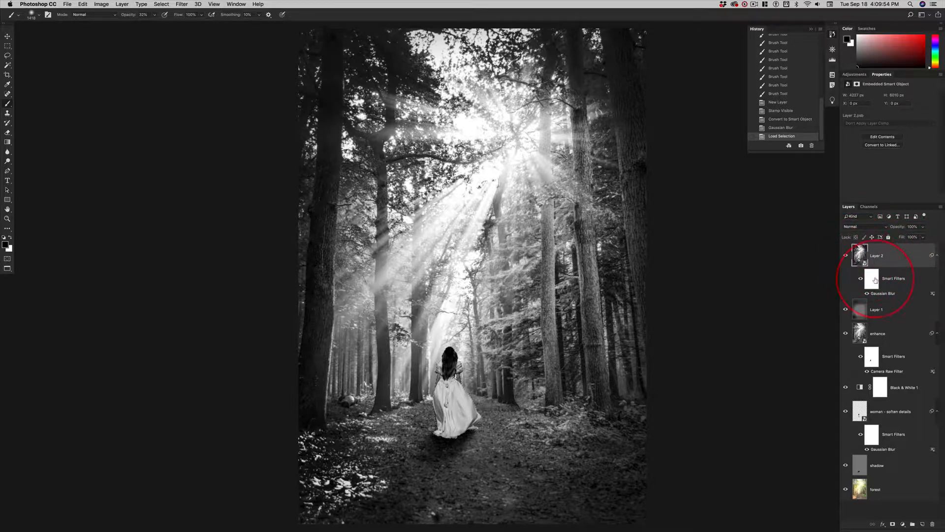
click(871, 278)
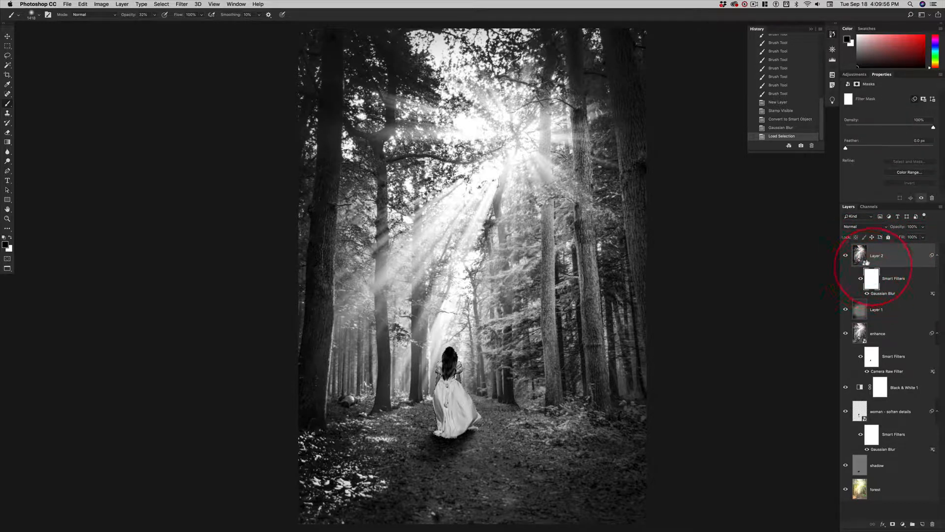
click(860, 255)
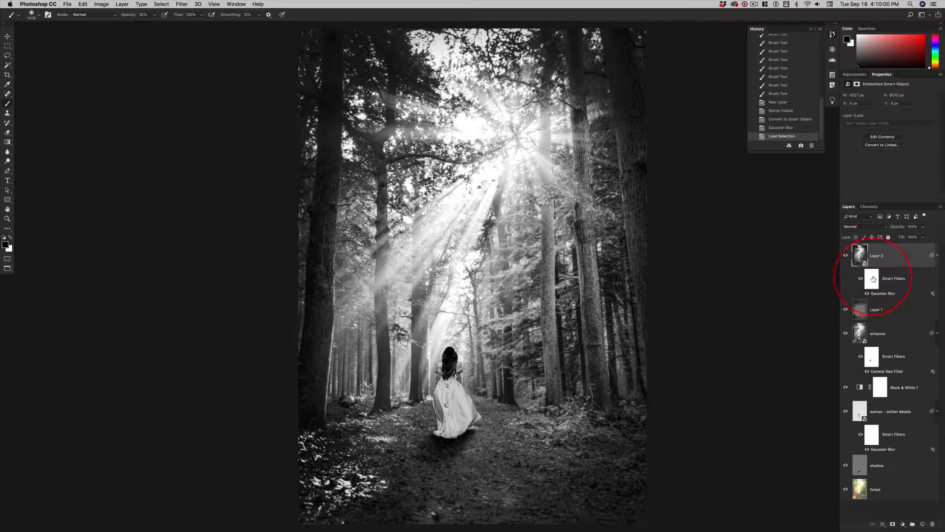
click(873, 277)
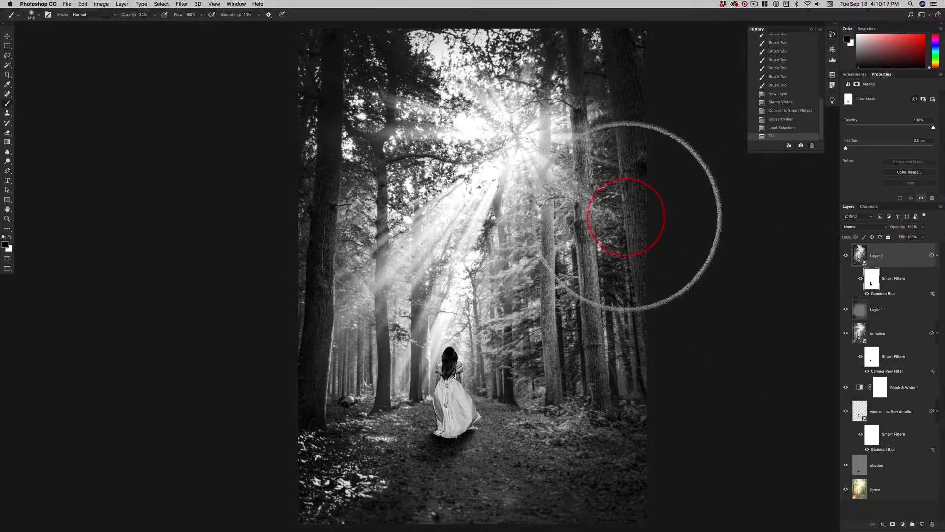
Zoom in on the woman to compare the mask fill, then drop the selection
key(cmd+z)
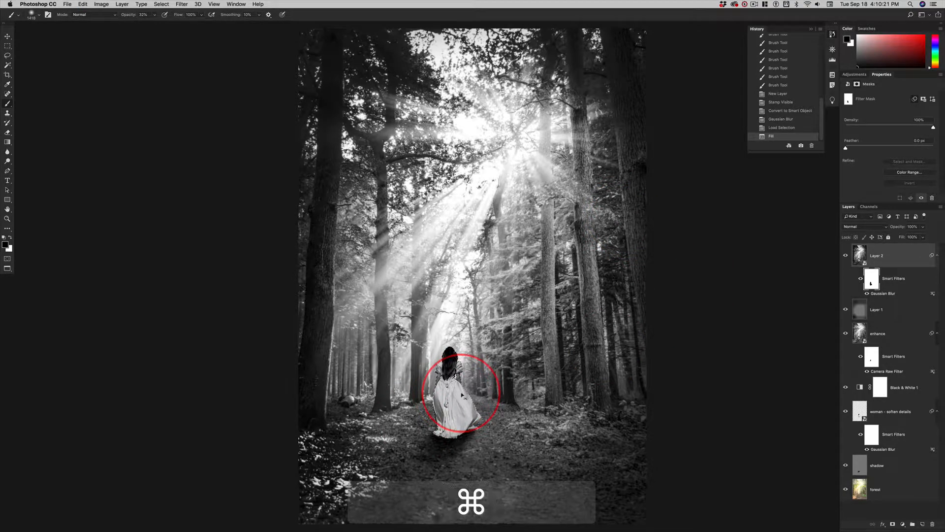
key(cmd+1)
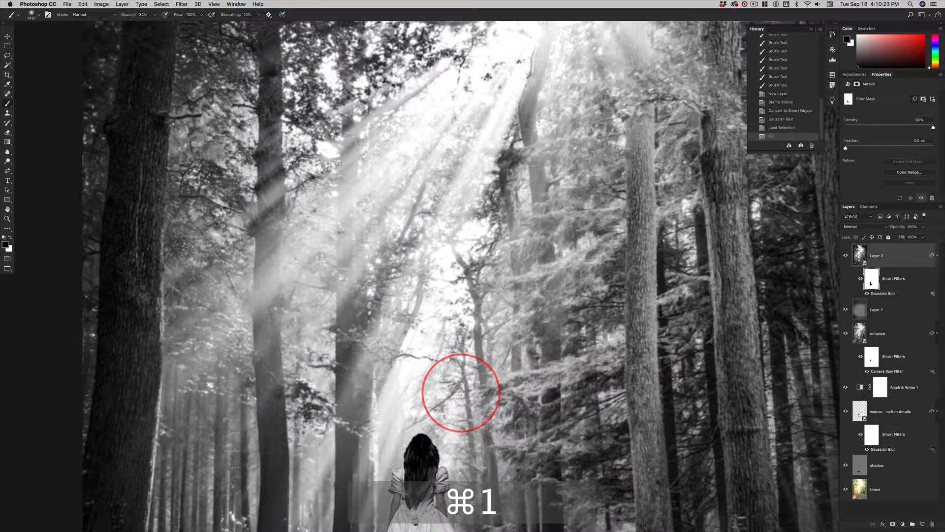
key(cmd+1)
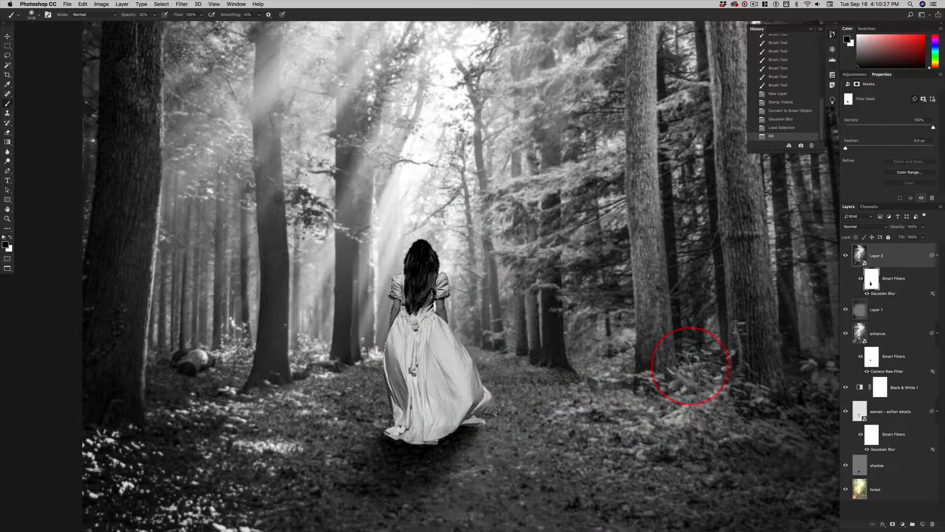
key(cmd+z)
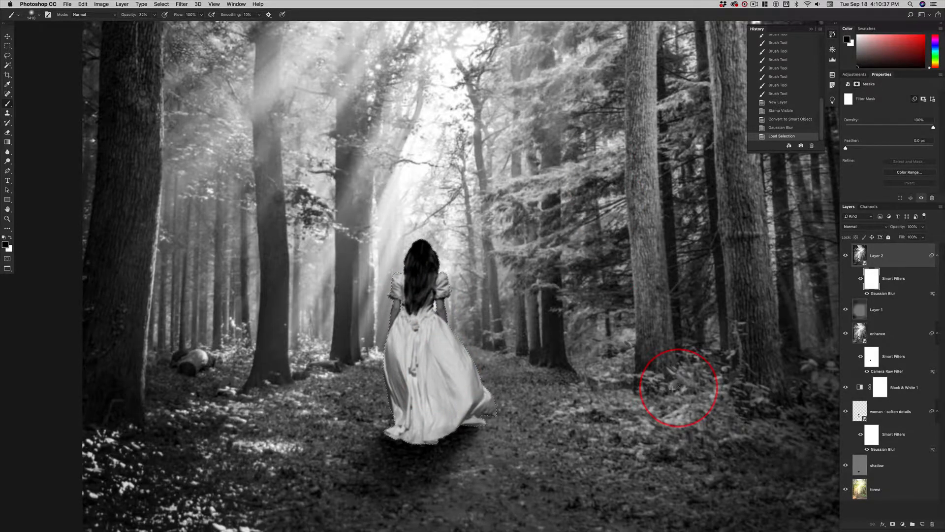
key(cmd+z)
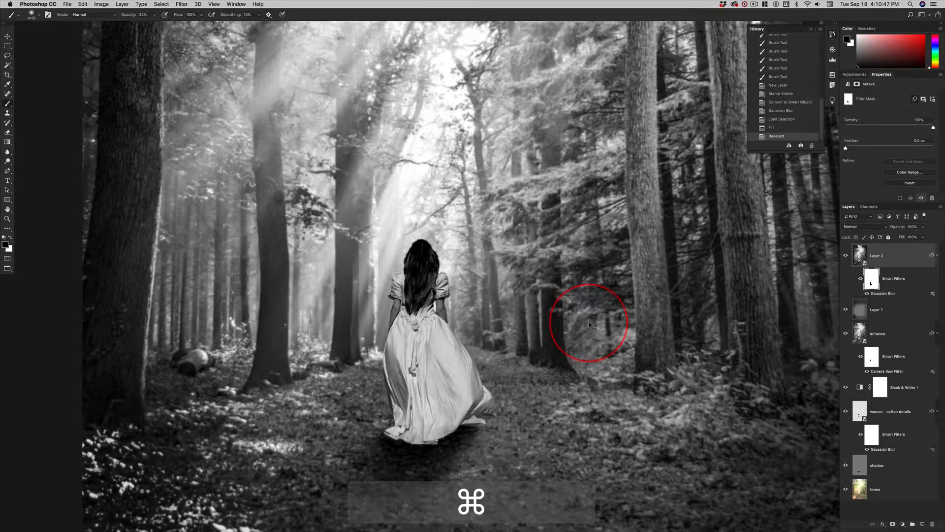
Fit the whole image on screen with Cmd+0 and save the document
key(cmd+0)
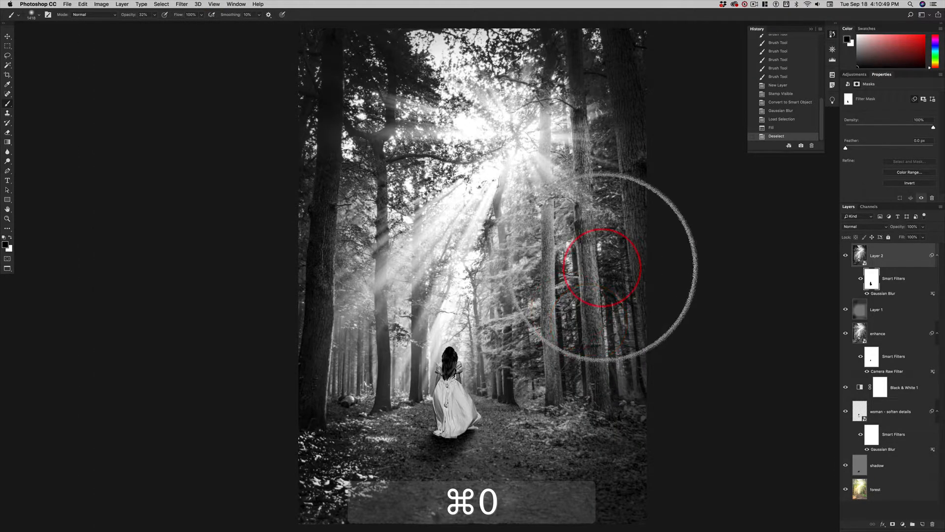
key(cmd+s)
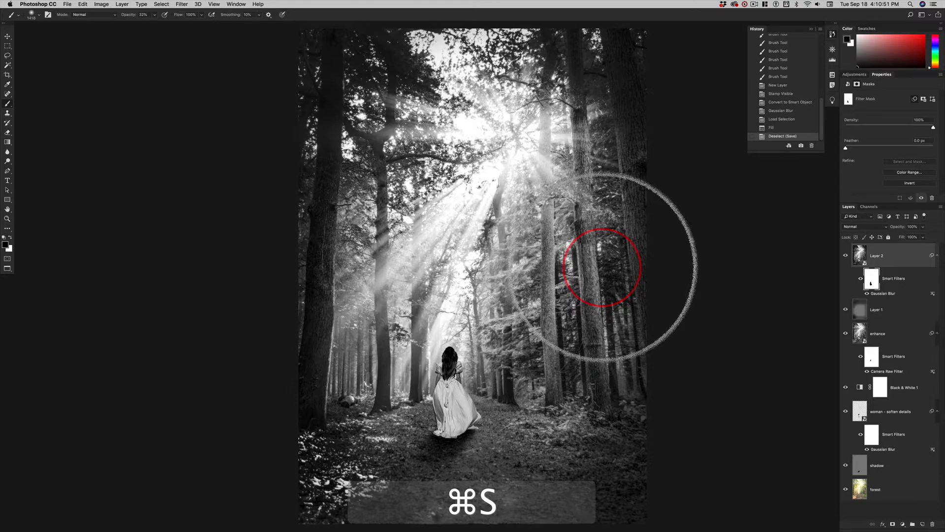
key(cmd+s)
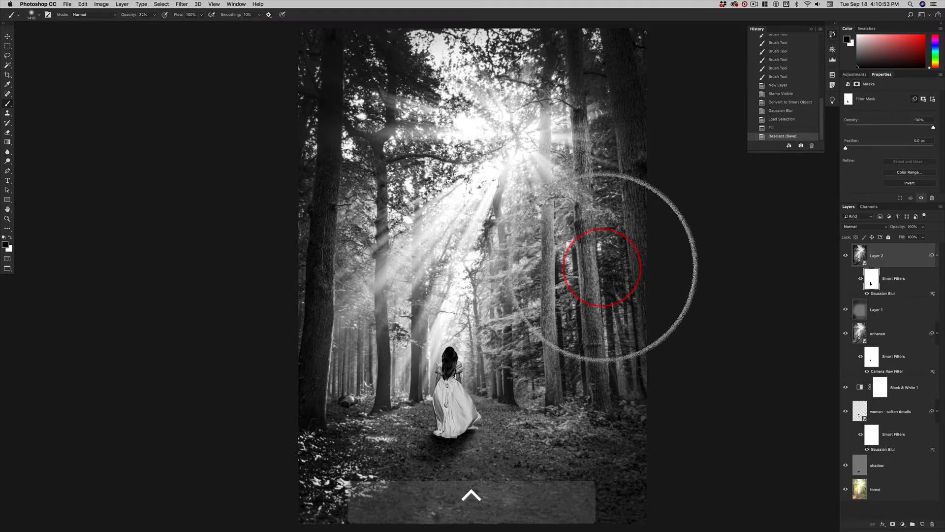